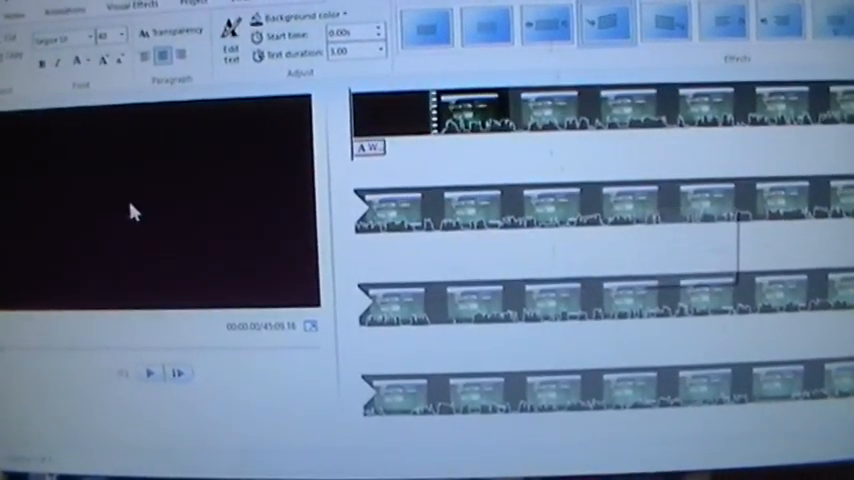
Step: Bring up the File menu with recent projects and save-movie options
click(148, 372)
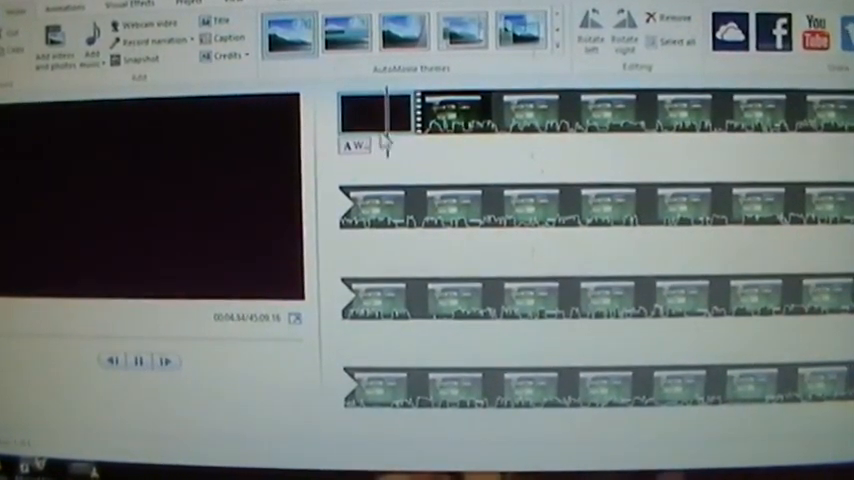
right_click(360, 120)
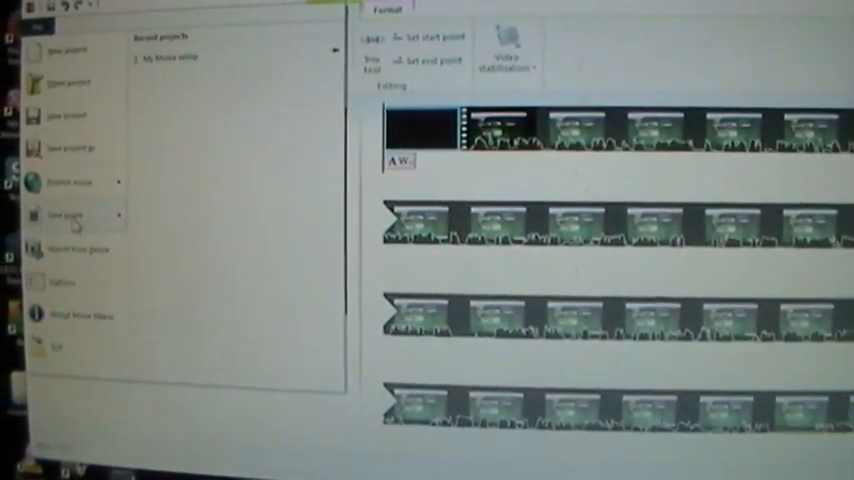
Step: Save the finished movie as a video file to the Desktop folder
click(64, 214)
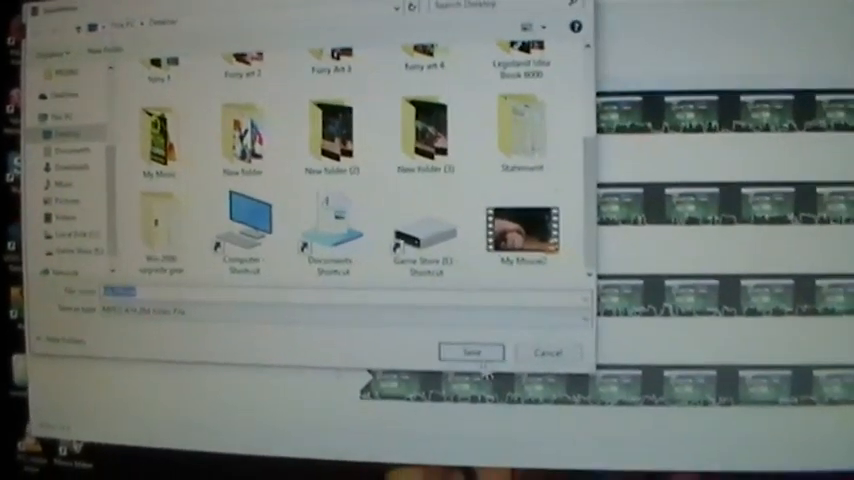
click(470, 352)
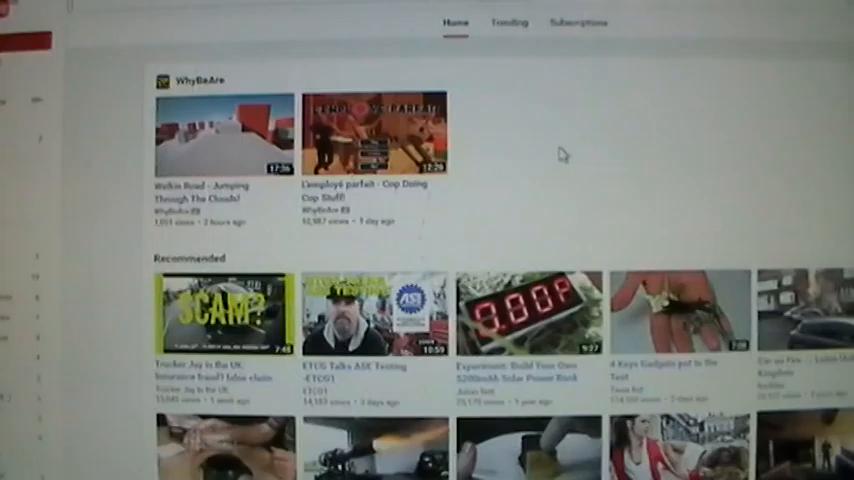
scroll(down, 3)
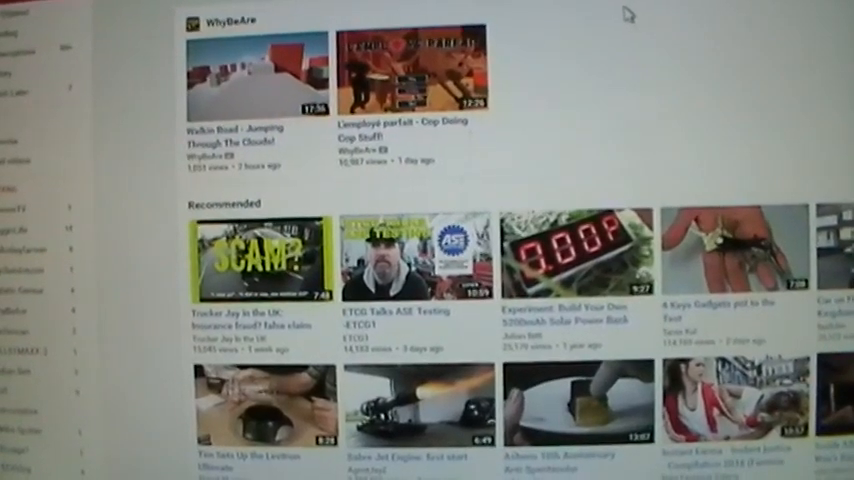
scroll(down, 3)
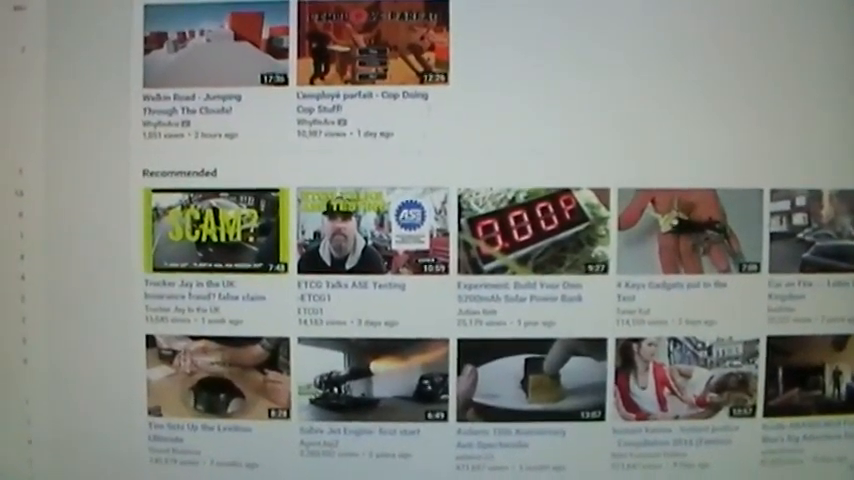